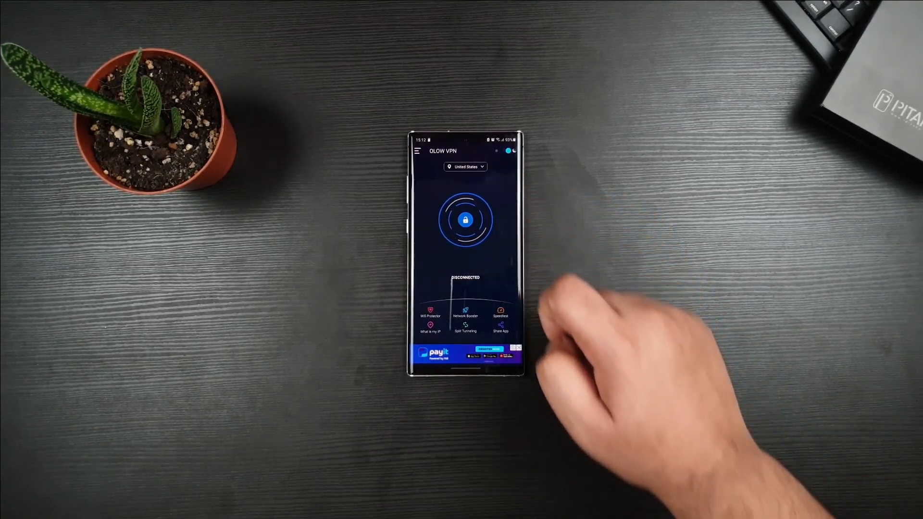
Start the OLOW VPN connection to the United States server, then go to the home screen.
left_click(464, 220)
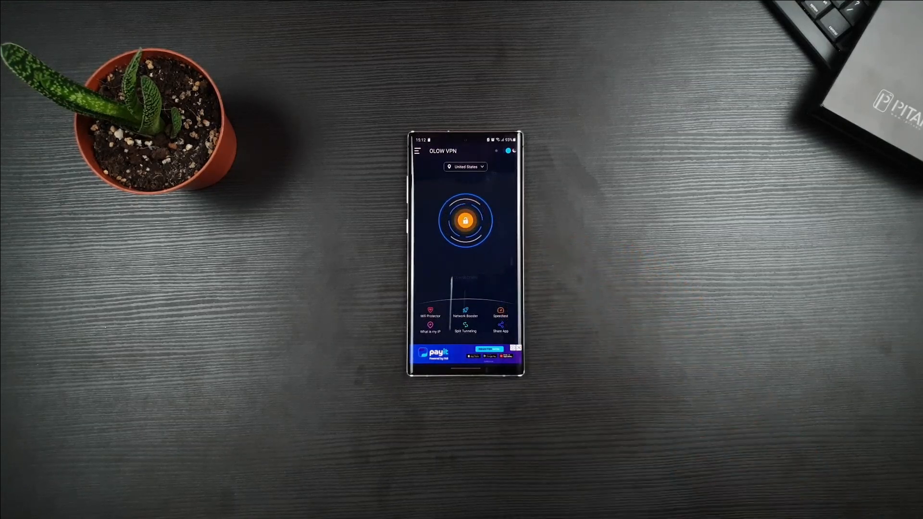
left_click(465, 221)
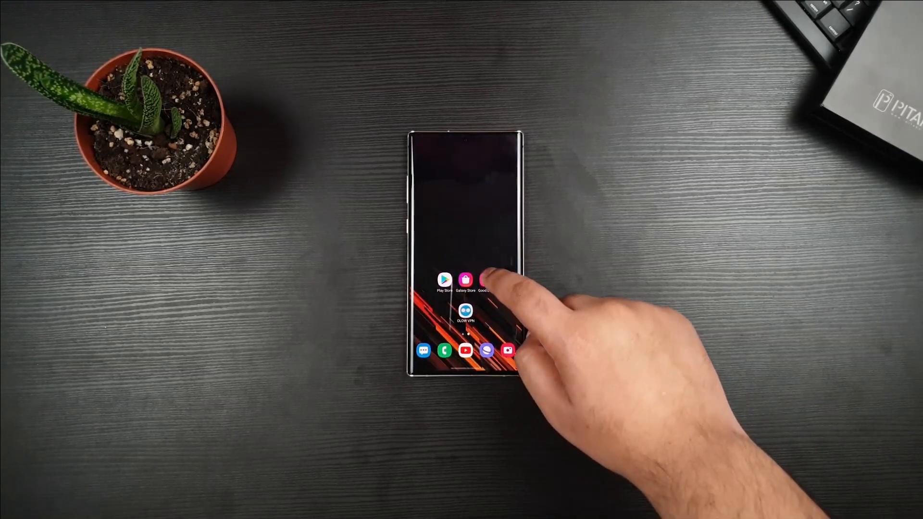
Find Good Lock in Galaxy Store and launch the installed app.
left_click(465, 282)
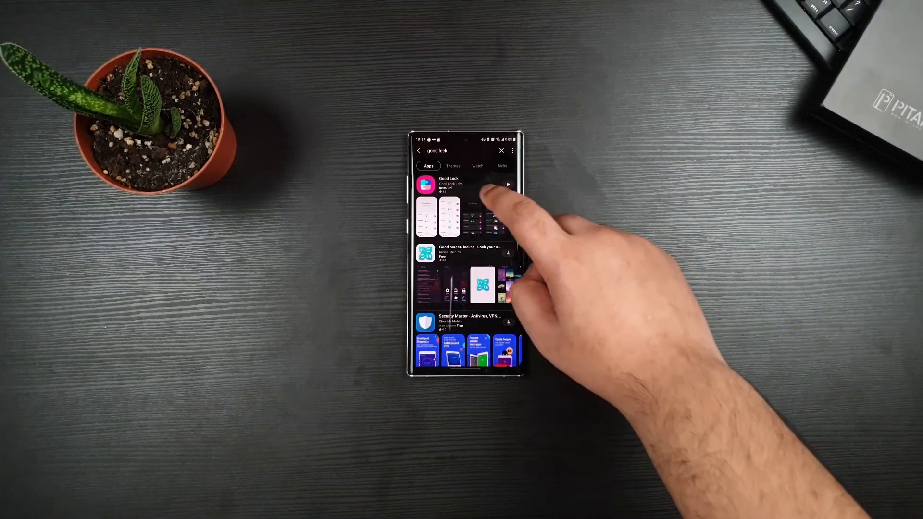
left_click(448, 184)
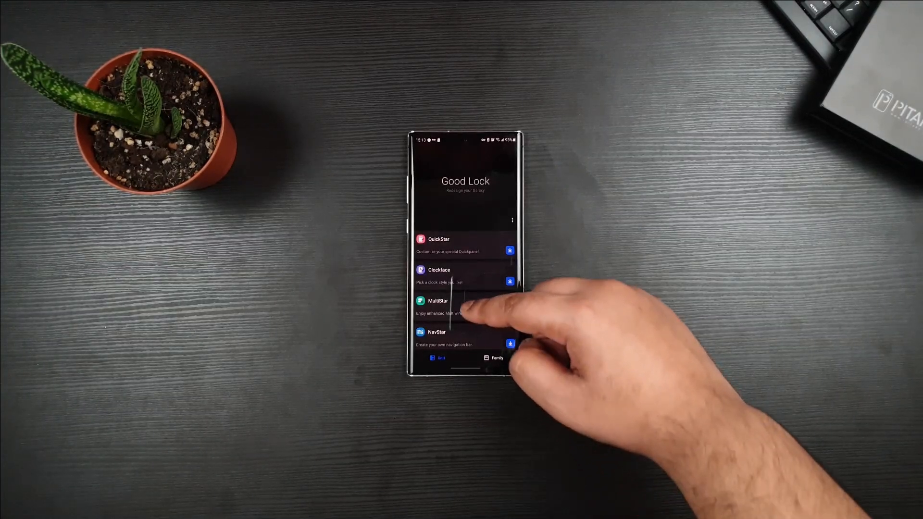
Scroll Good Lock's module list, open MultiStar, then relaunch Galaxy Store from home.
scroll("up", 3)
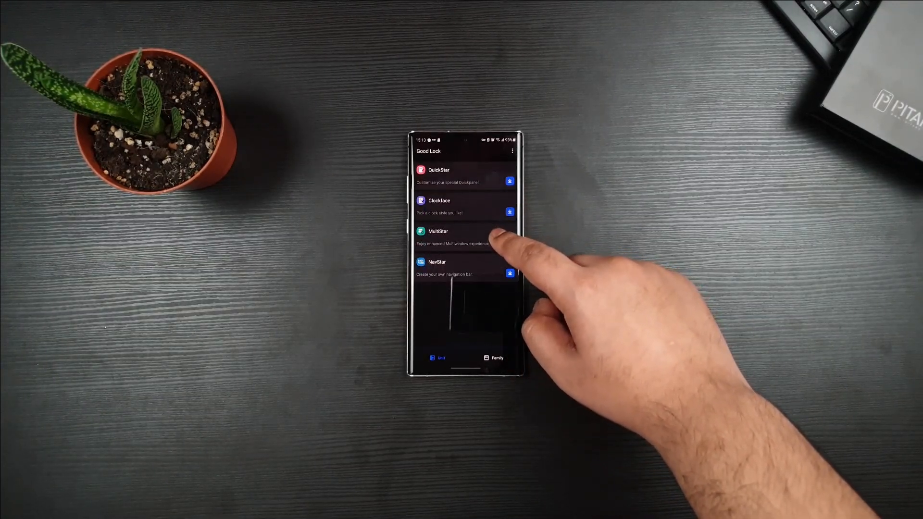
left_click(509, 180)
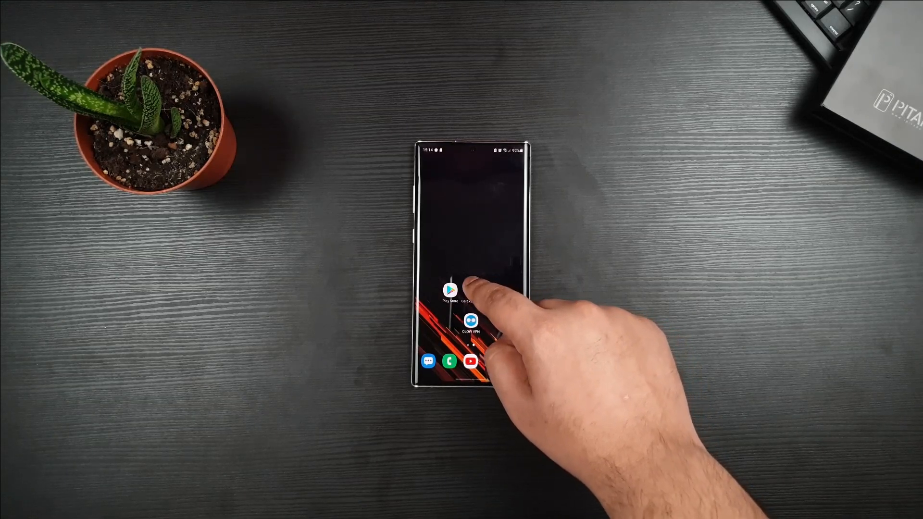
left_click(466, 291)
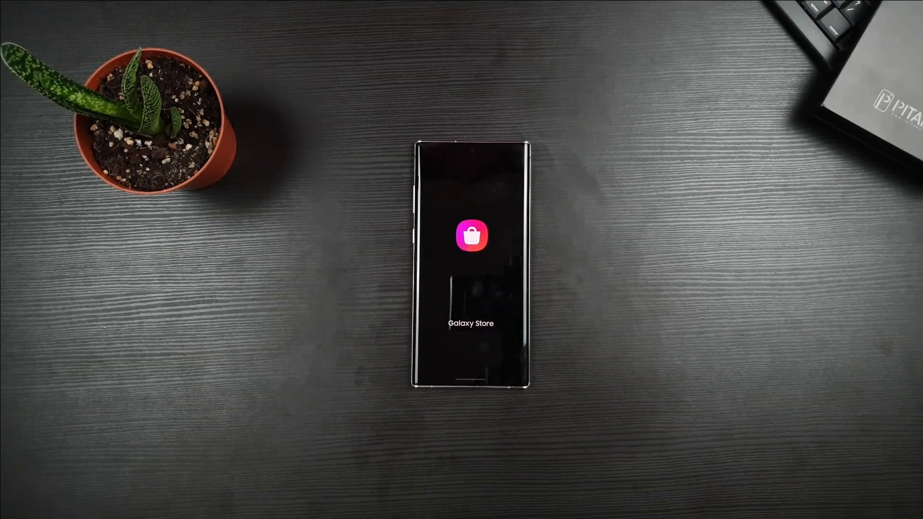